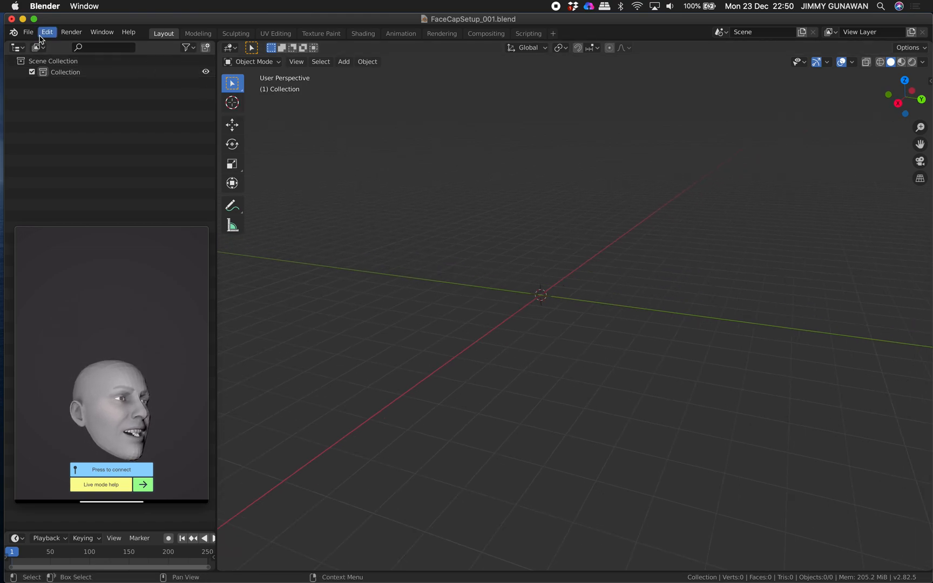
Start an FBX import from the File menu, bringing up the import file browser
left_click(31, 34)
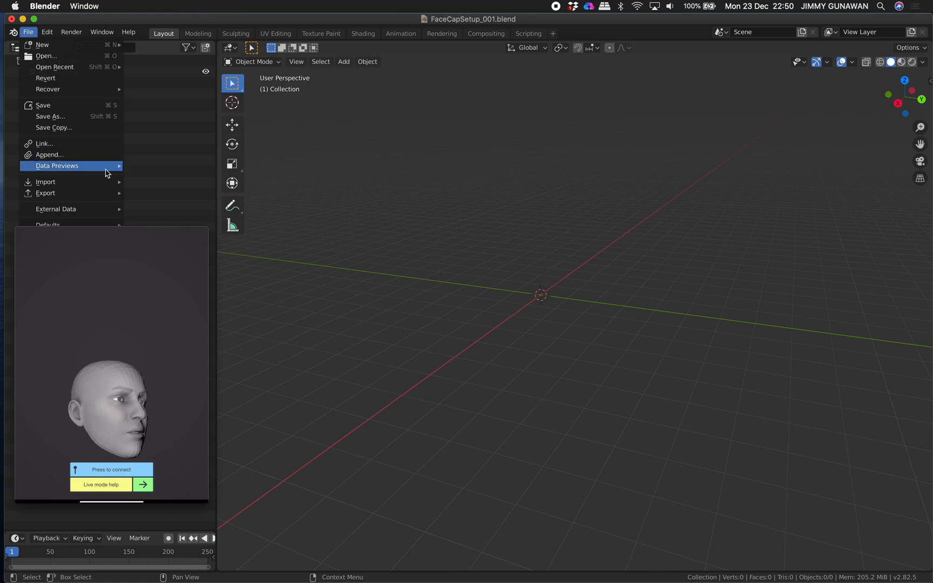
mouse_move(46, 182)
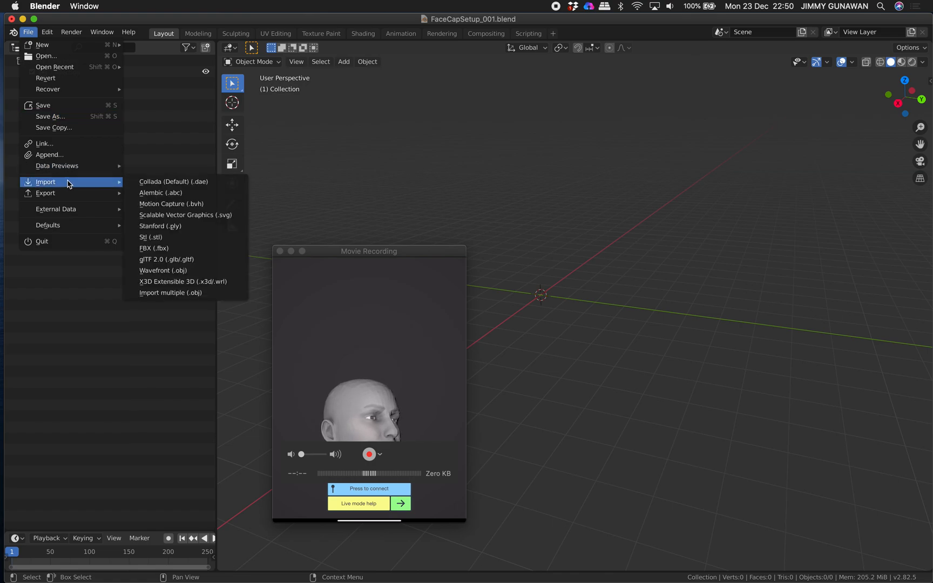
mouse_move(184, 227)
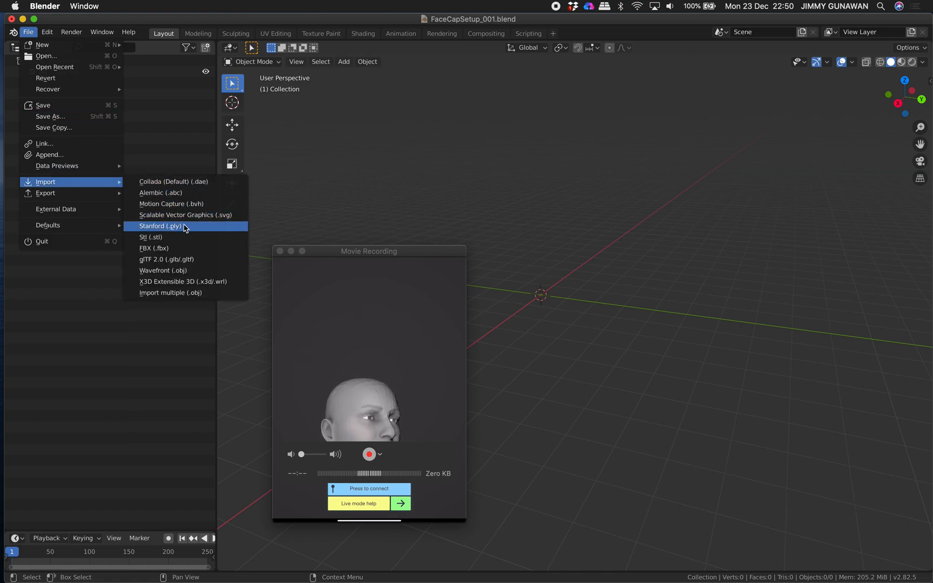
left_click(154, 249)
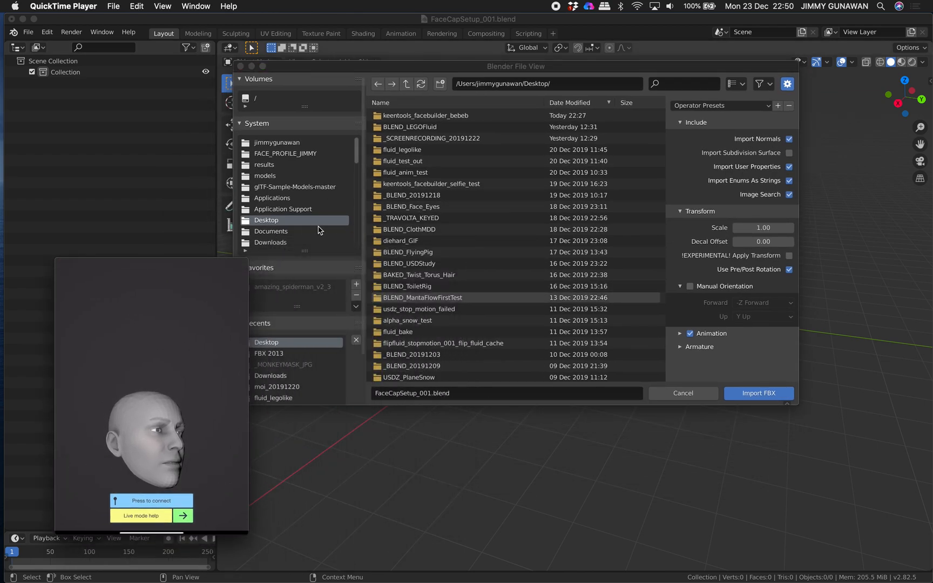
Import FS_2019-12-20_22-17.fbx from Downloads/moi_20191220 into the scene
left_click(270, 242)
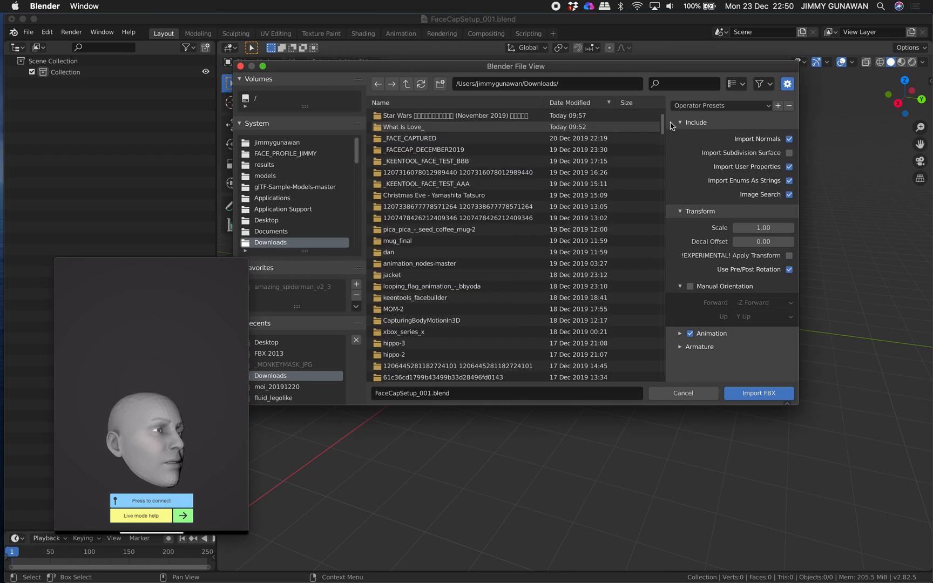
left_click(412, 138)
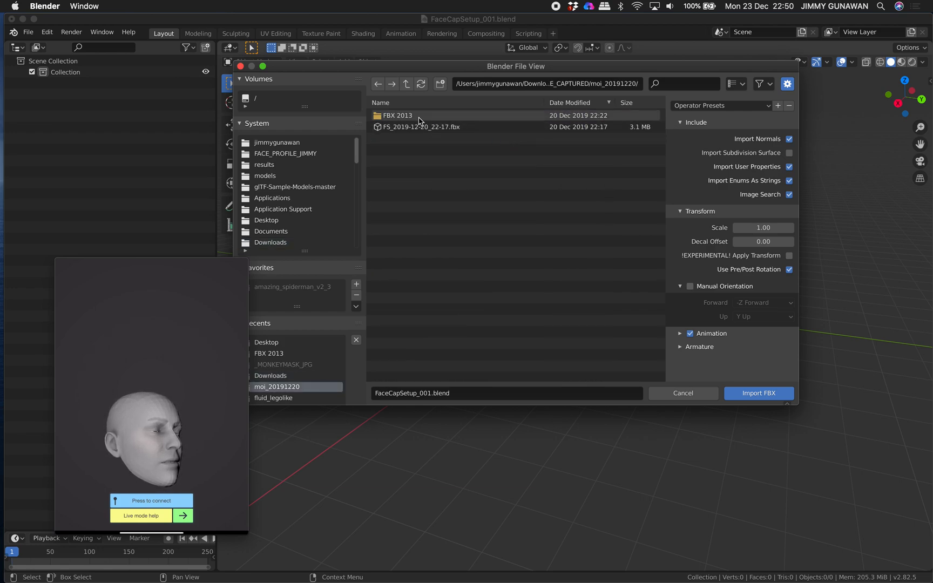
left_click(759, 393)
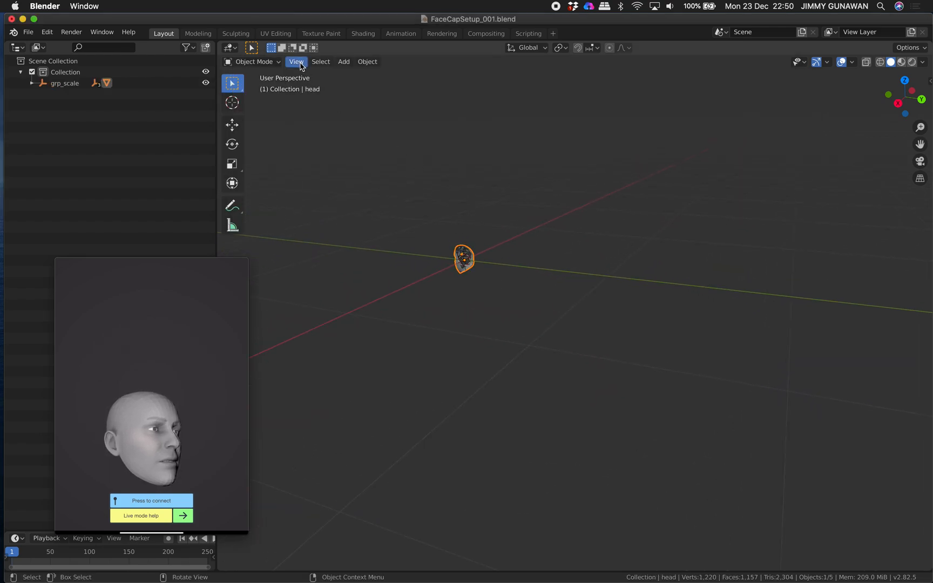
Frame the imported head and turn the right editor into a Properties editor
left_click(297, 62)
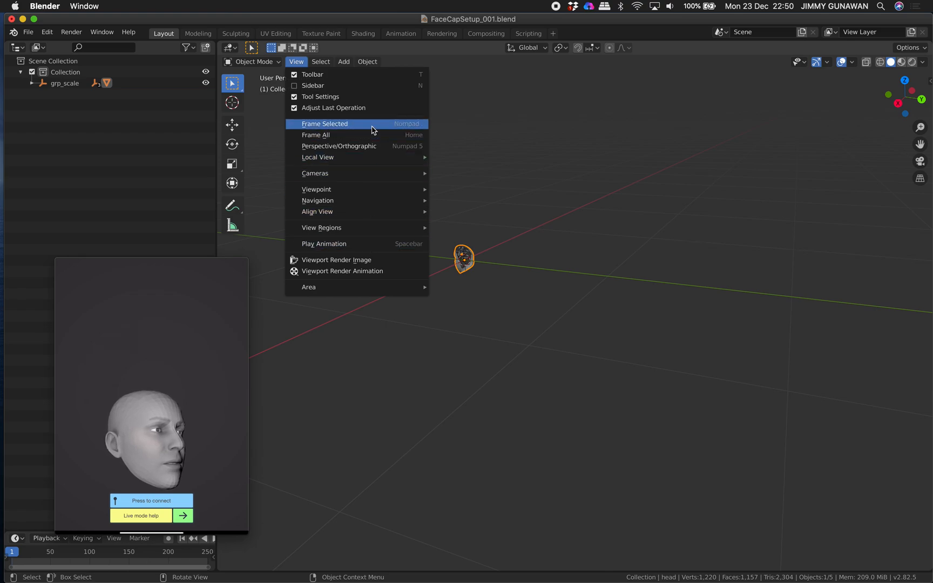
left_click(324, 124)
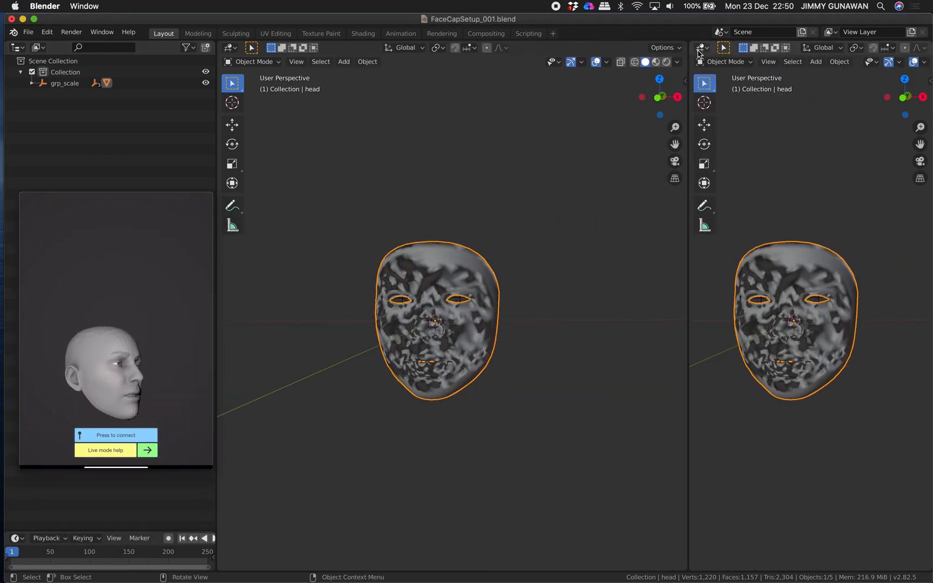
left_click(699, 47)
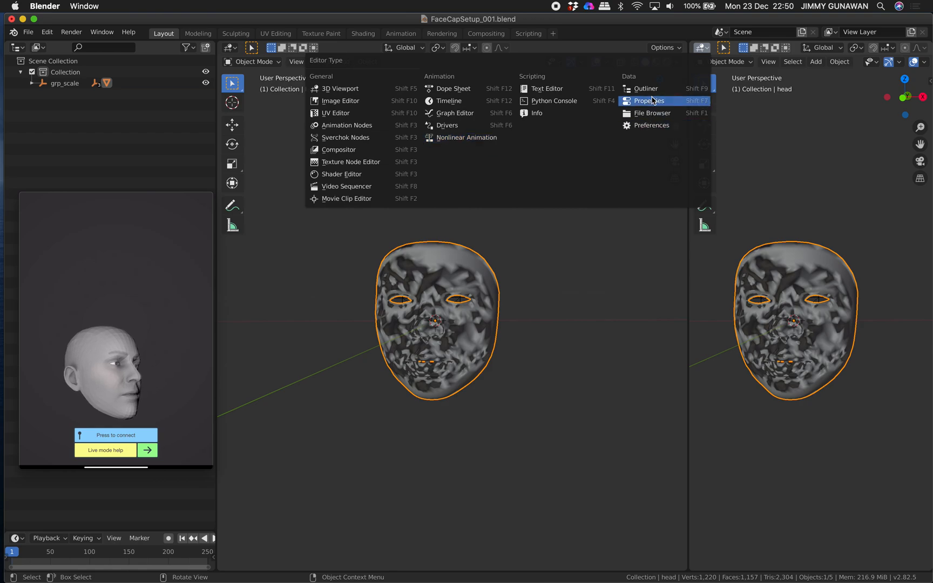
left_click(647, 101)
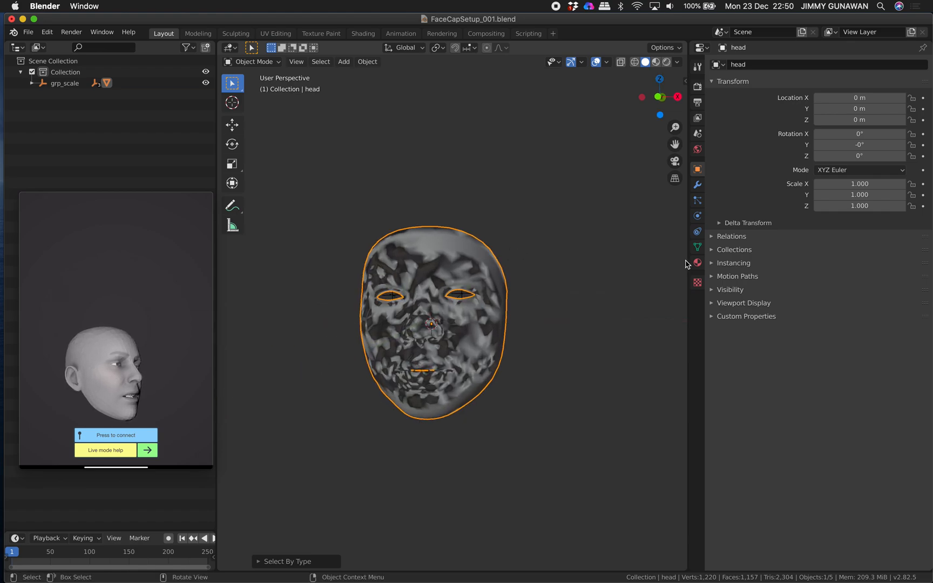
Enable Auto Smooth under the head mesh's Normals settings
left_click(697, 246)
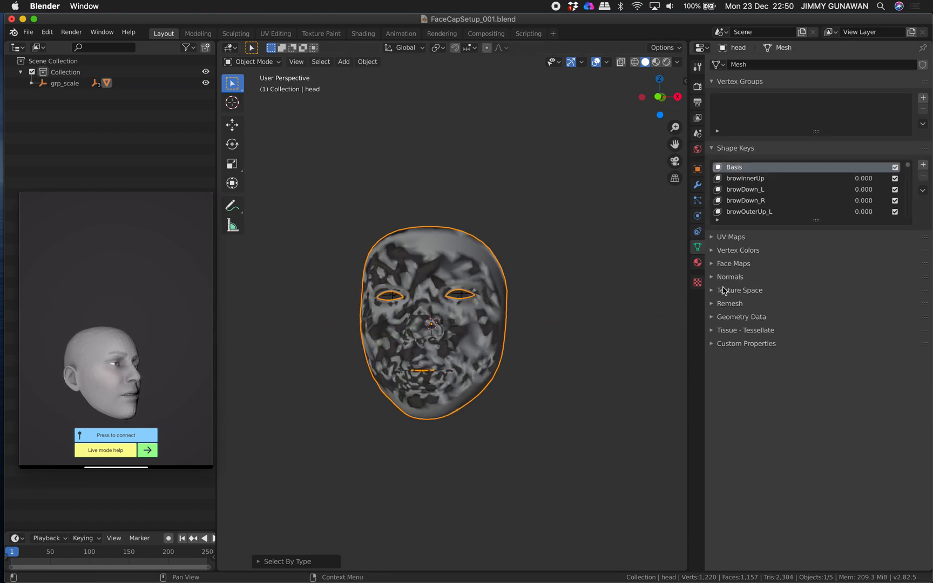
left_click(711, 276)
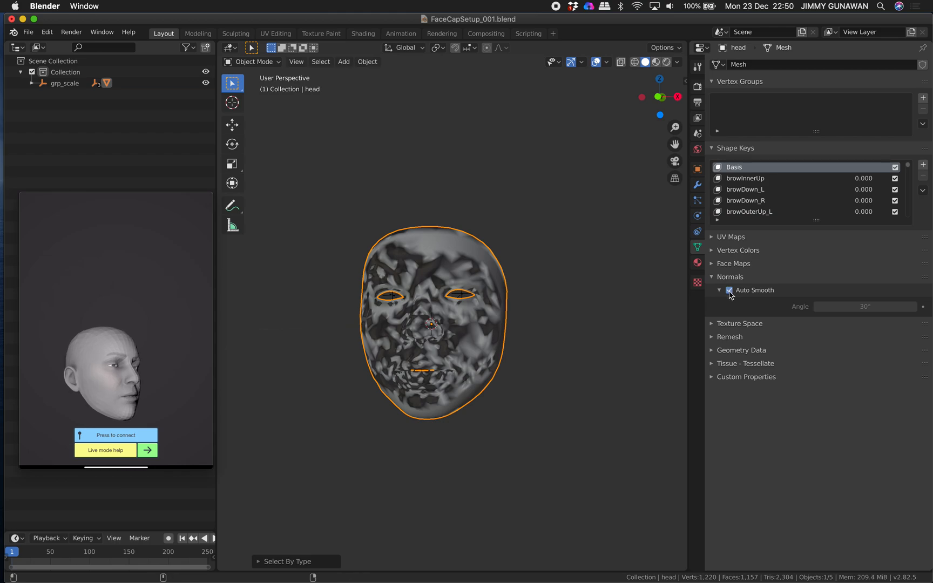
left_click(730, 291)
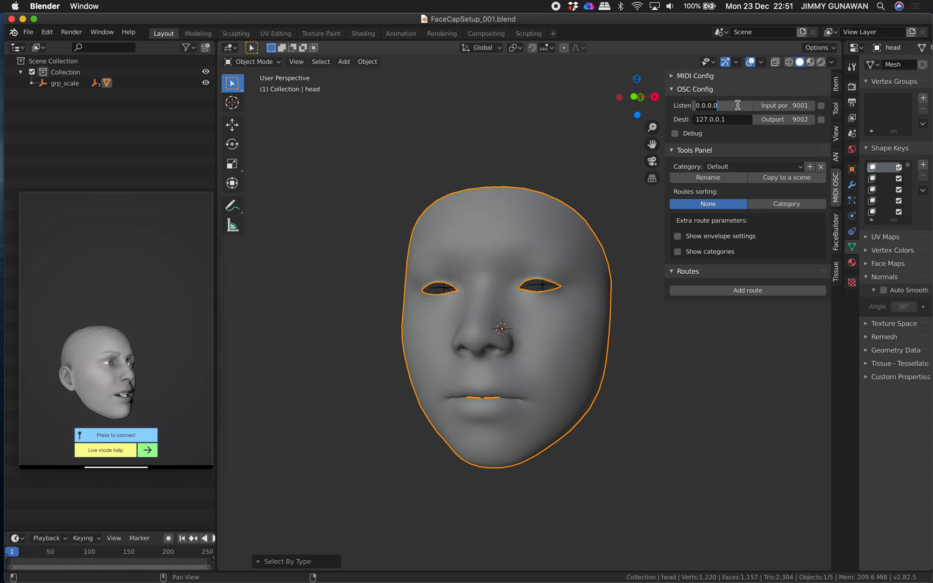
Set the OSC listen address to 192.168.1.7 on port 9001 and enable listening
type("192.168.1.7")
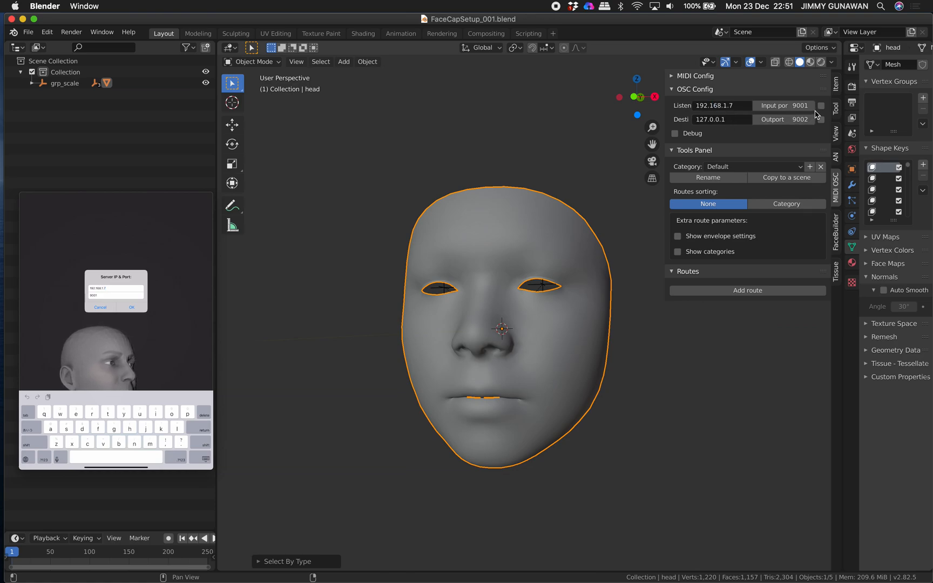
left_click(820, 106)
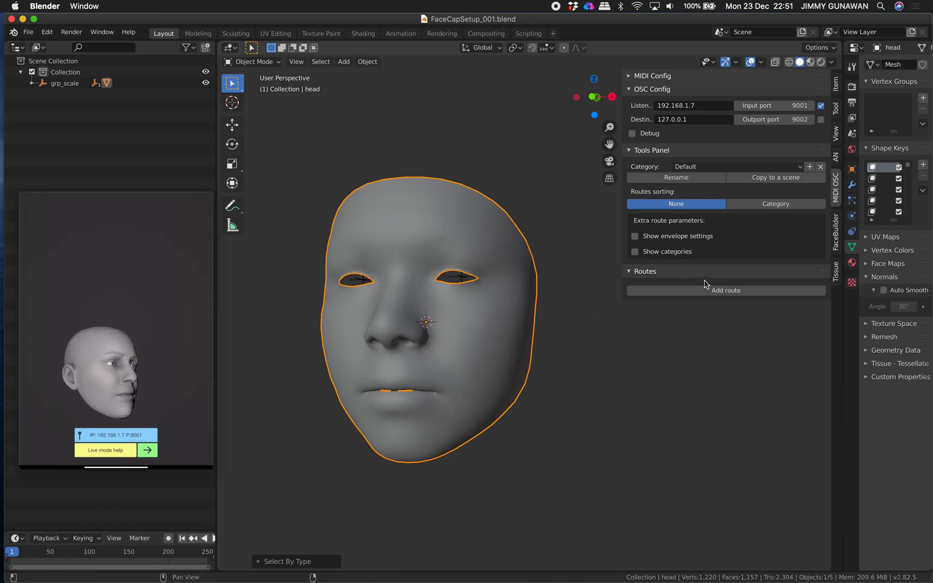
Add a route targeting the head and copy the browInnerUp shape key value's data path
left_click(726, 291)
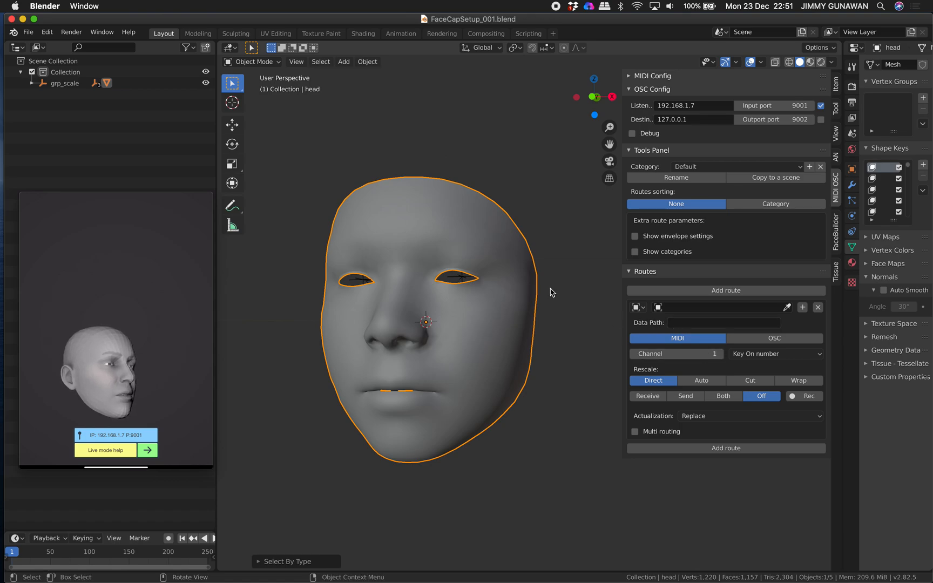
left_click(721, 322)
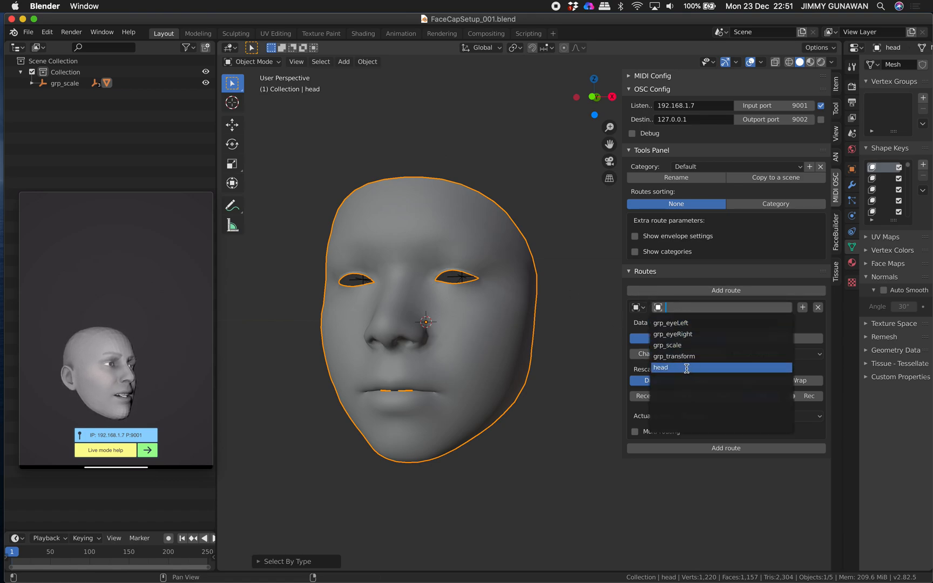
left_click(676, 367)
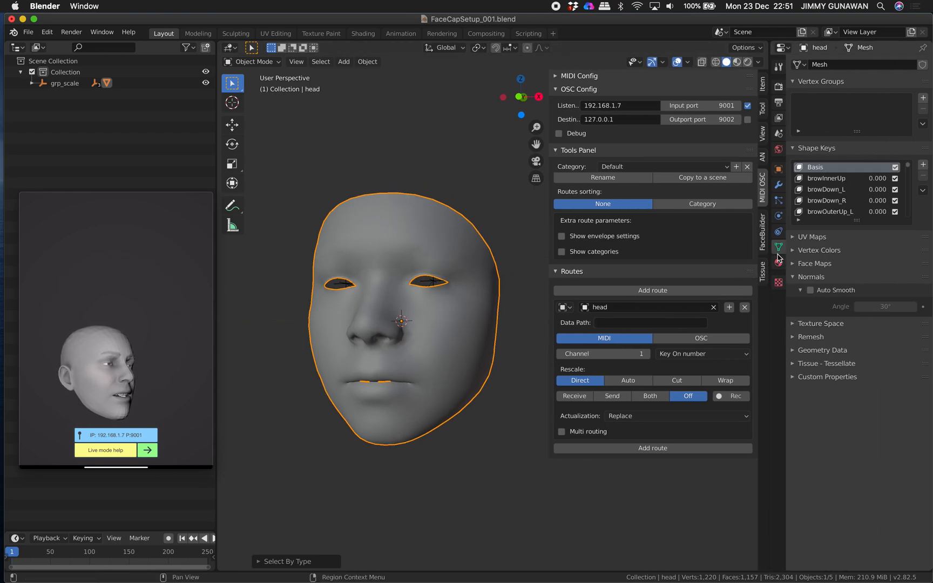
mouse_move(784, 216)
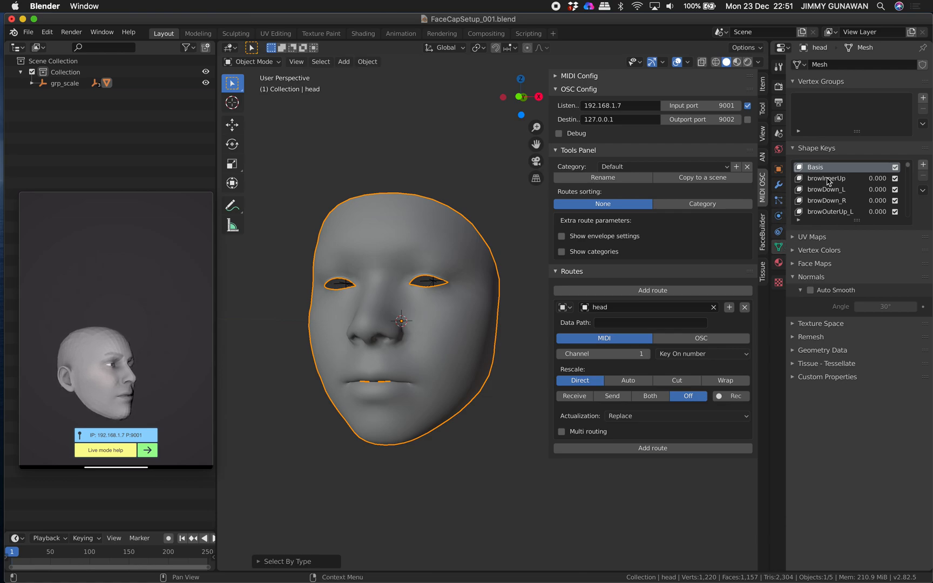
right_click(827, 178)
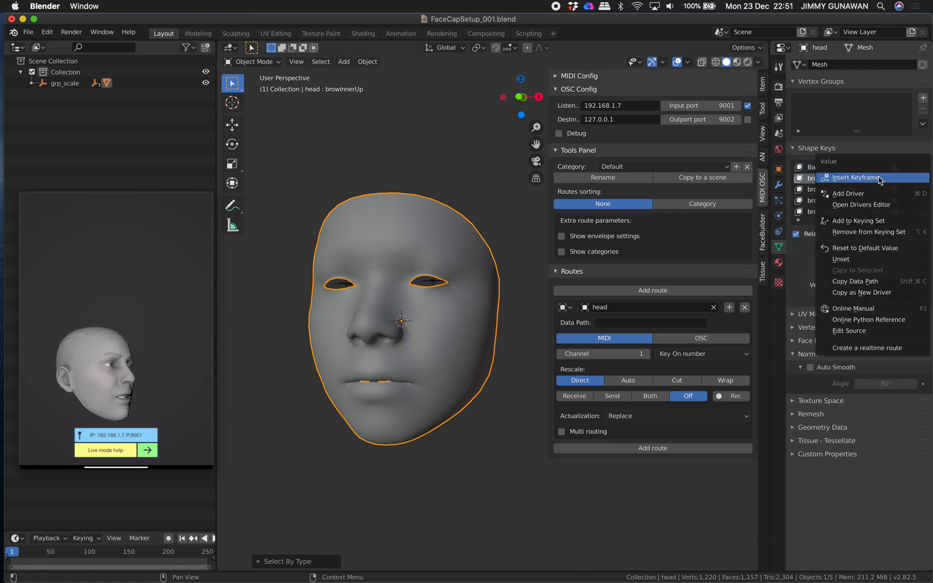
mouse_move(855, 281)
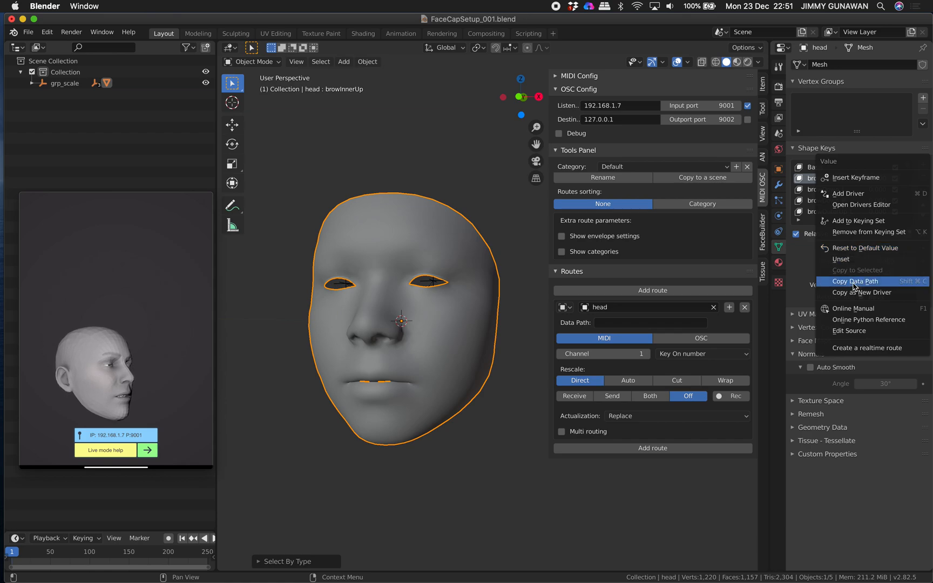
left_click(854, 280)
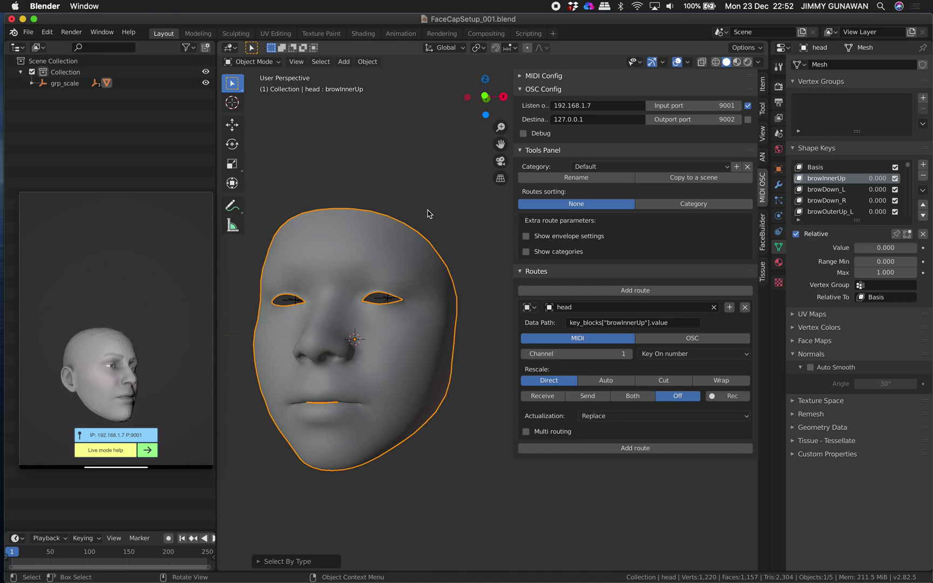
Make the head route OSC input on key_blocks[VAR], receiving address /W
left_click(692, 338)
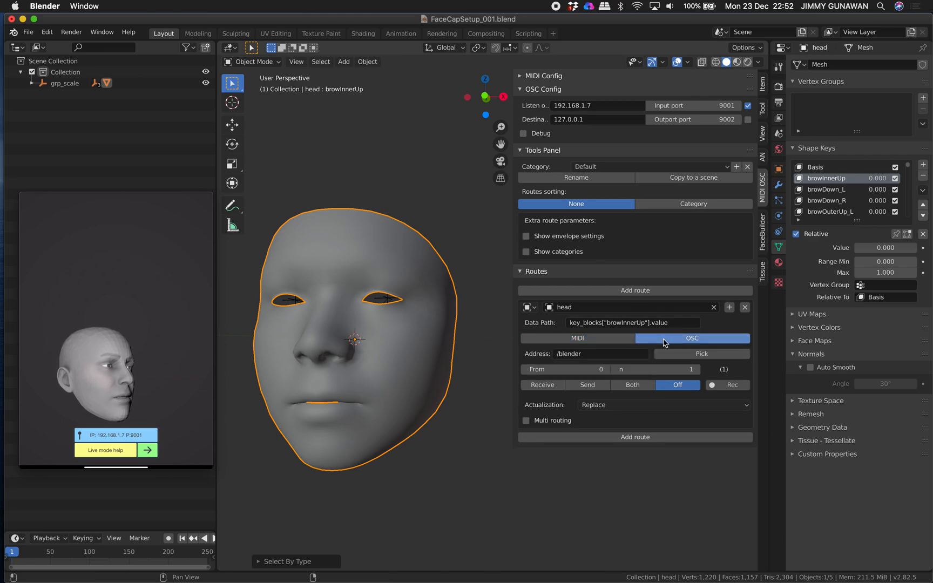
left_click(633, 323)
type("VAR")
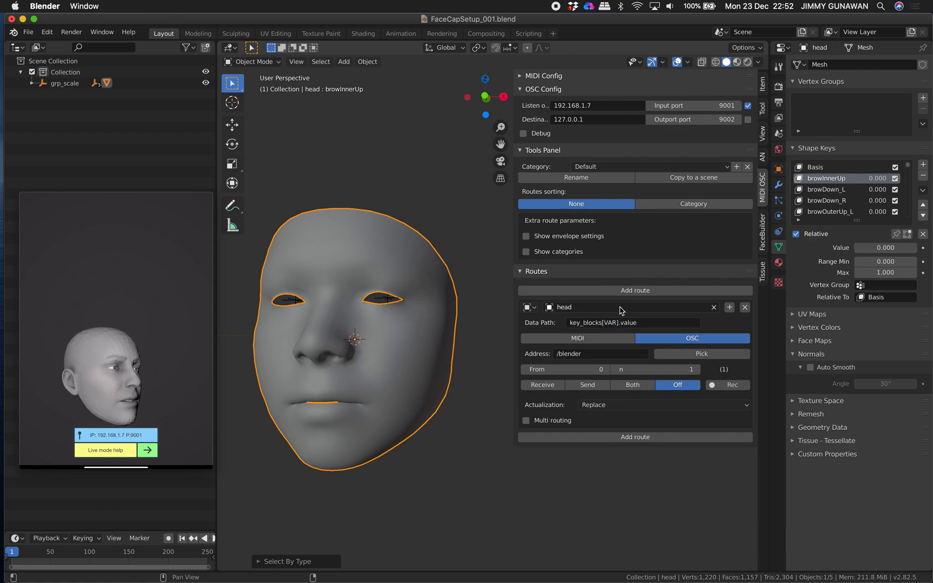
left_click(633, 323)
type("shape_keys.data.")
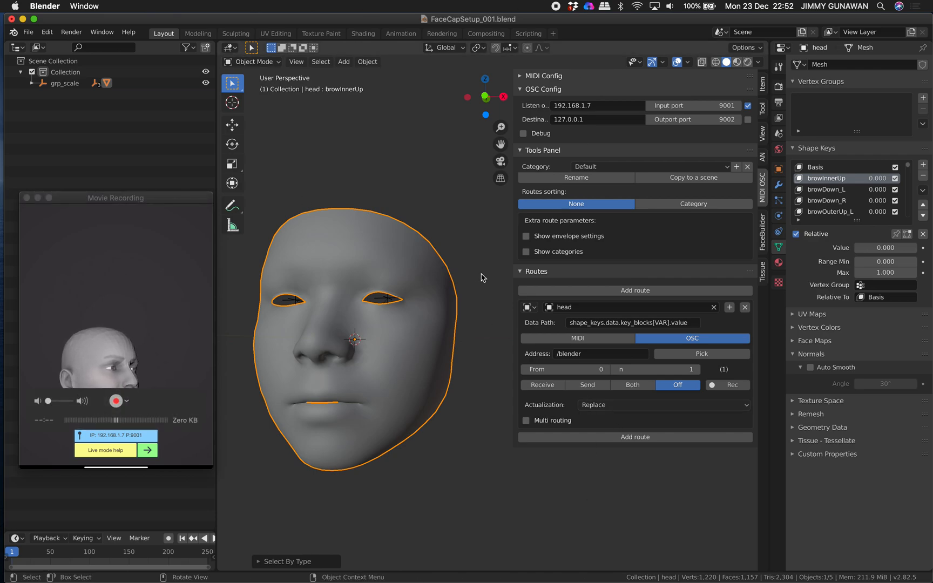
left_click(601, 355)
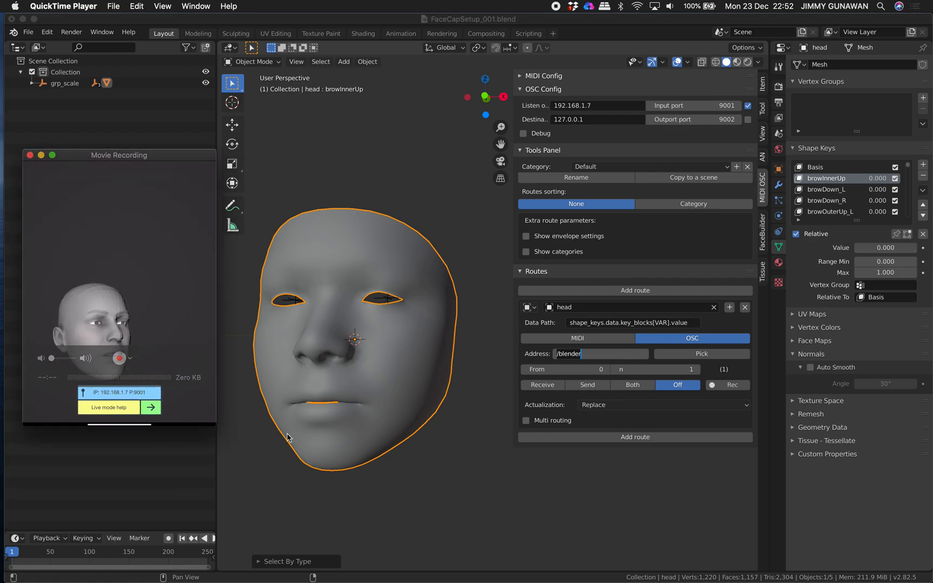
left_click(595, 354)
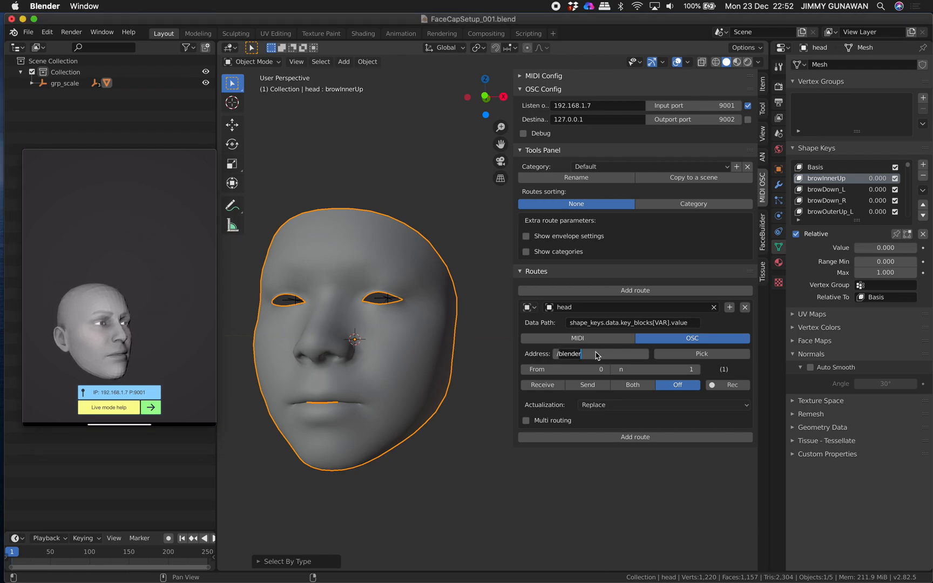
type("/W")
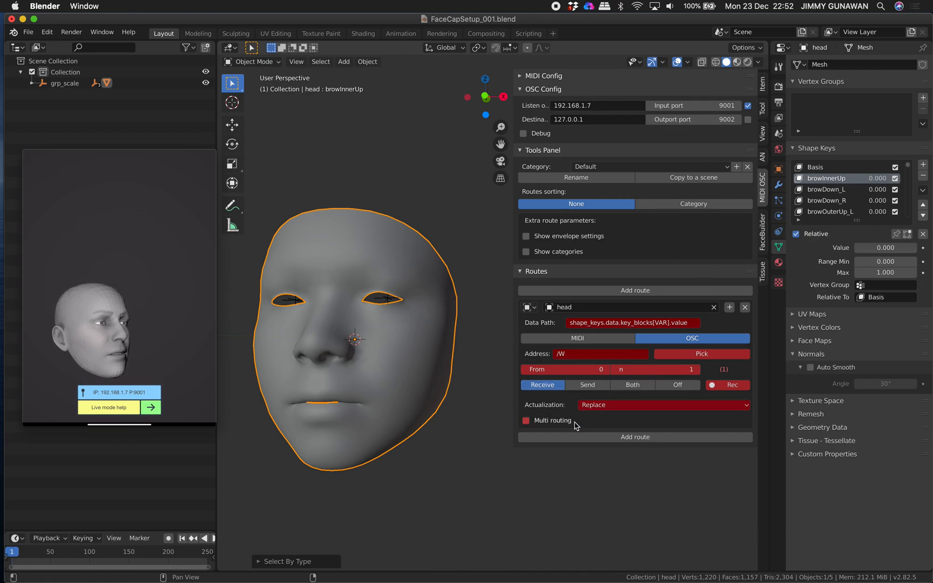
Enable multi routing with 51 instances, substituting VAR in the data path
left_click(527, 420)
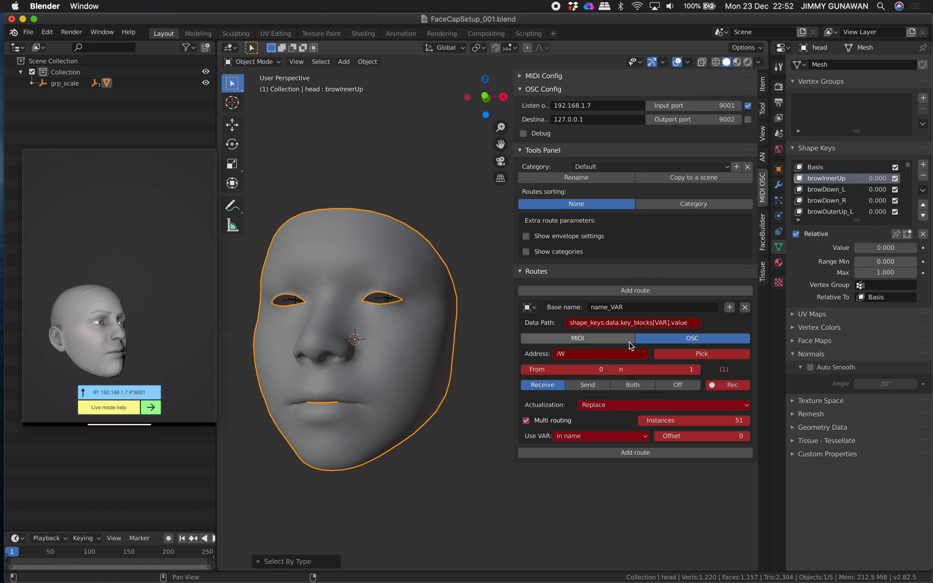
left_click(633, 322)
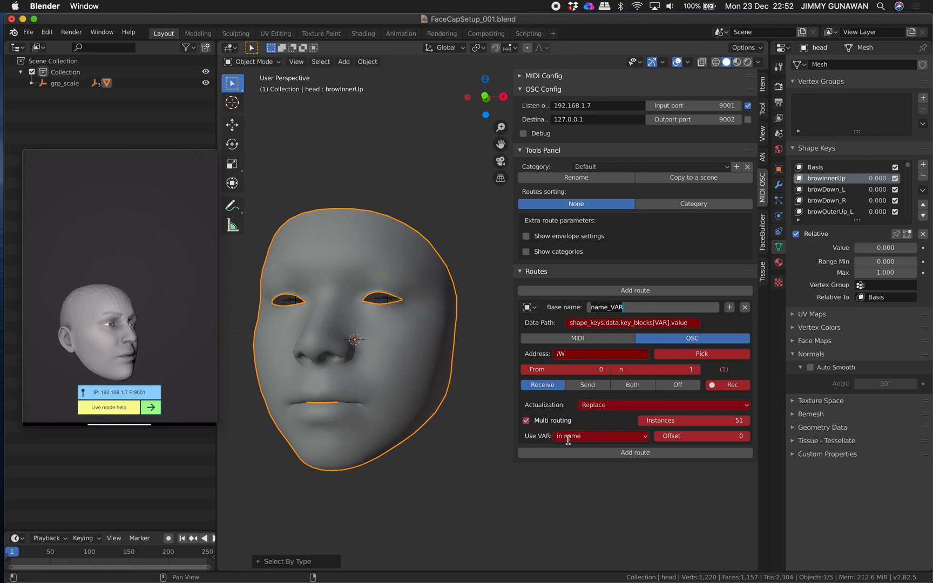
left_click(600, 436)
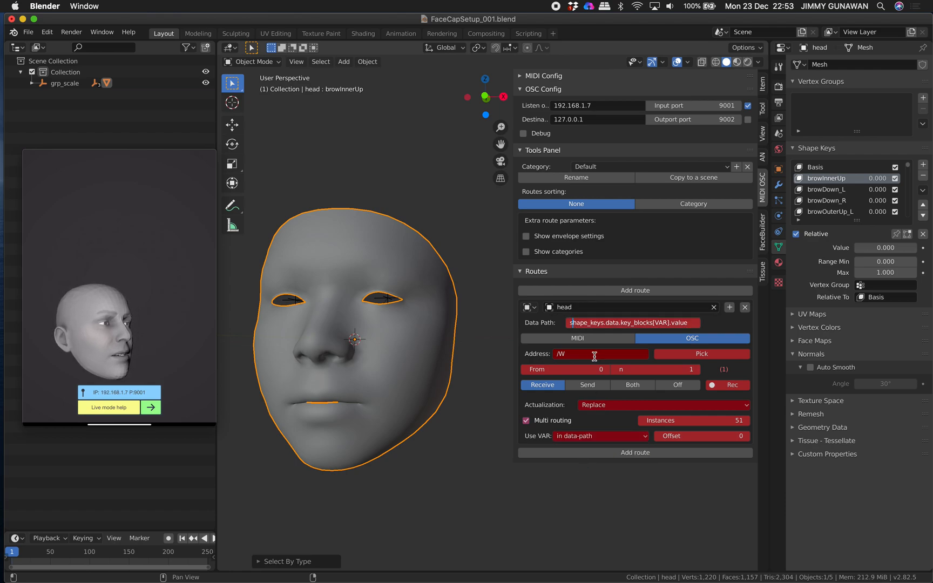
Correct the path to data.shape_keys.key_blocks[VAR].value and tune count and offset against live input
type("data.")
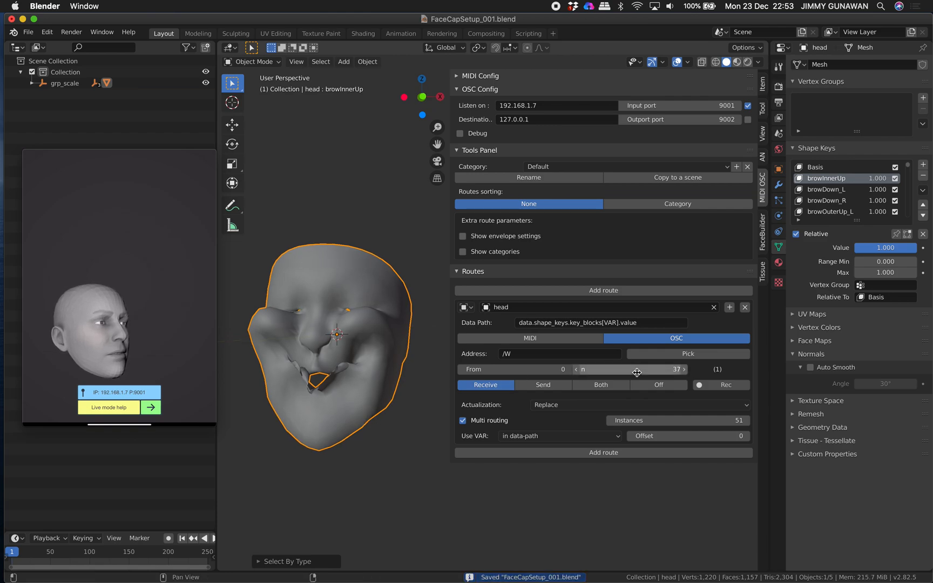
left_click(514, 369)
type("1")
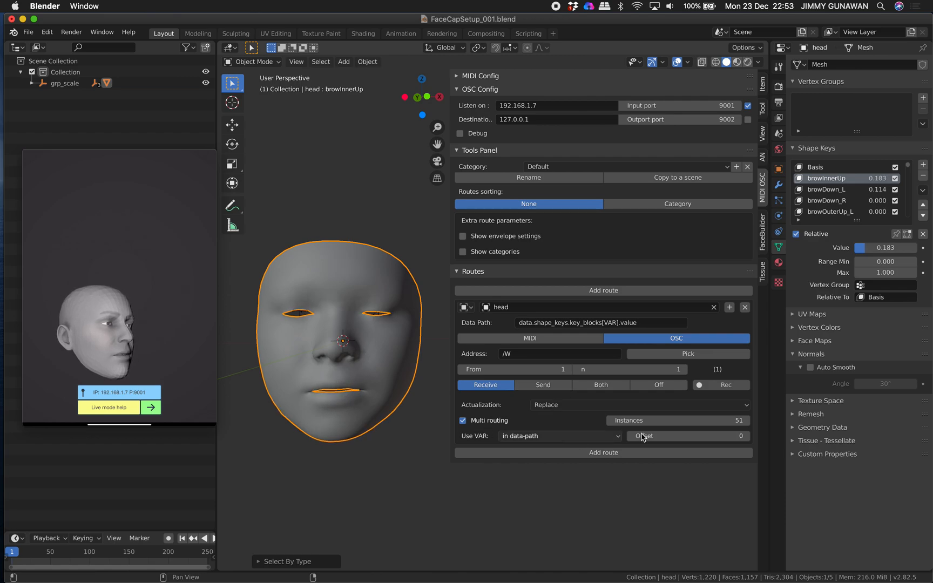
left_click(687, 436)
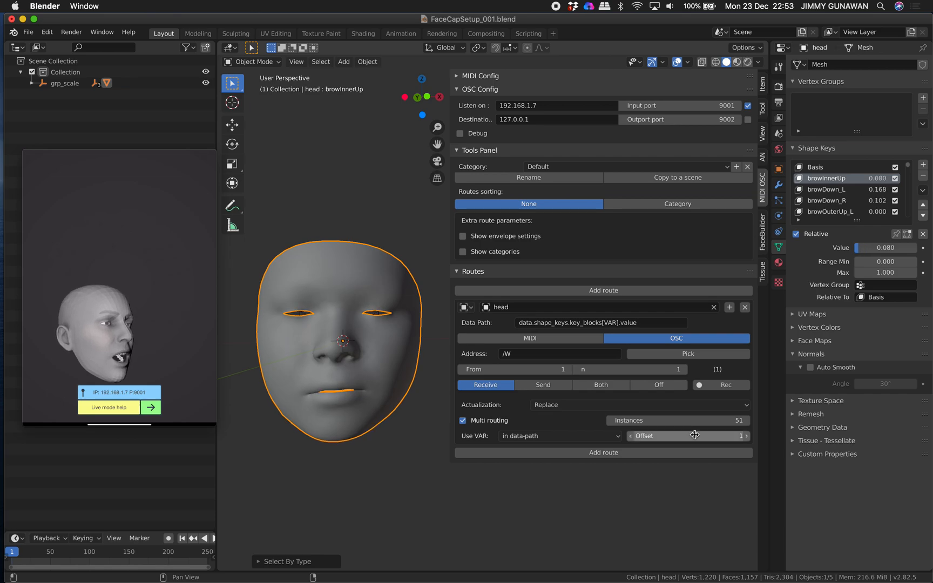
left_click(688, 436)
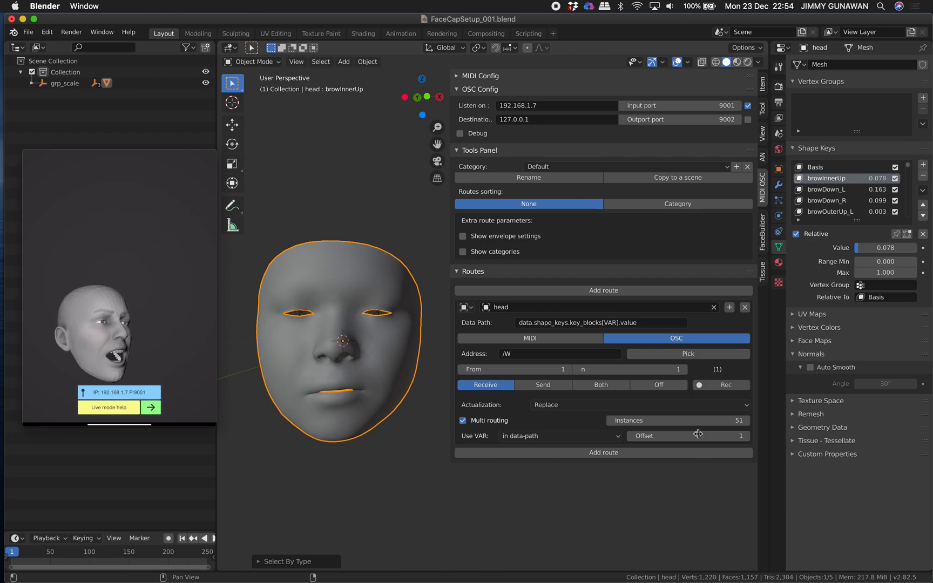
left_click(631, 436)
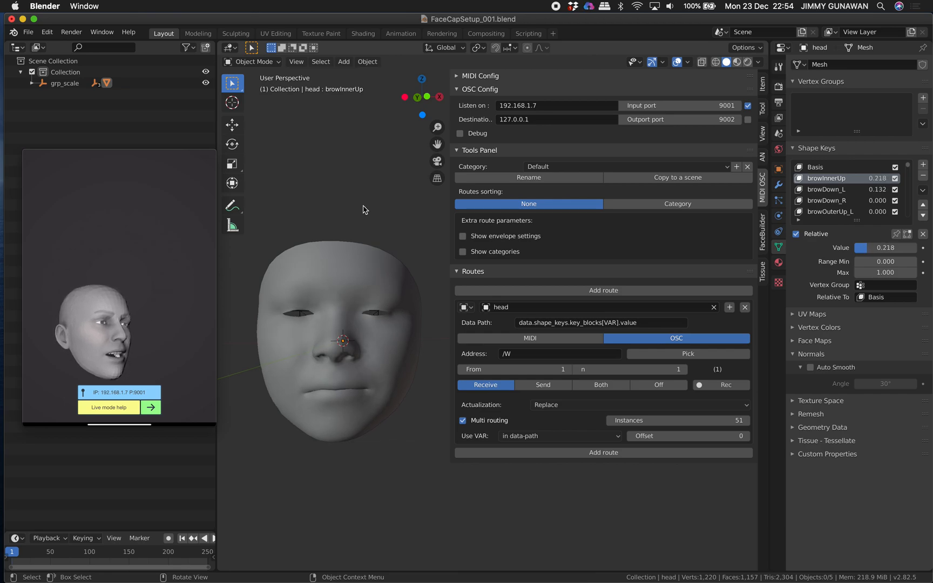
left_click(30, 33)
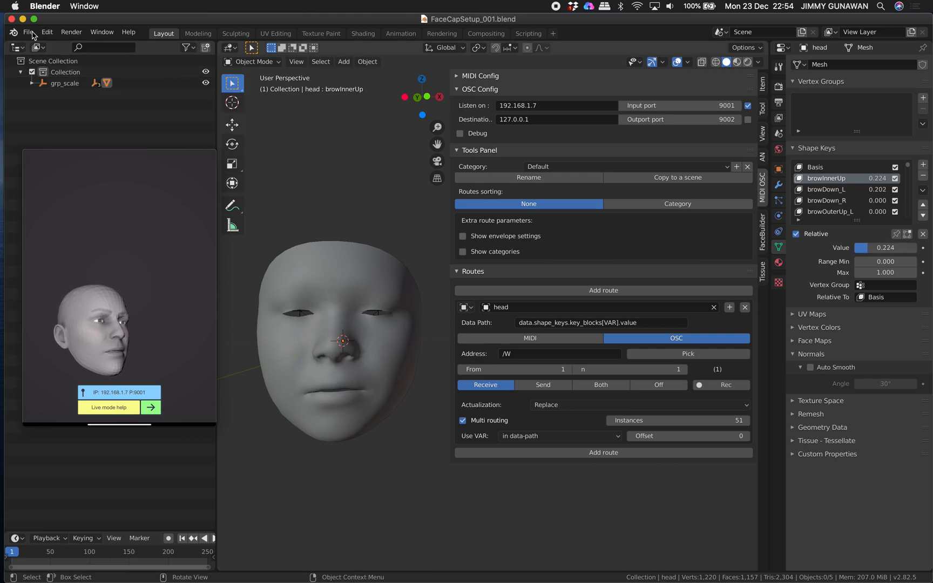
Load sentient_004.blend from the recent files list
left_click(28, 31)
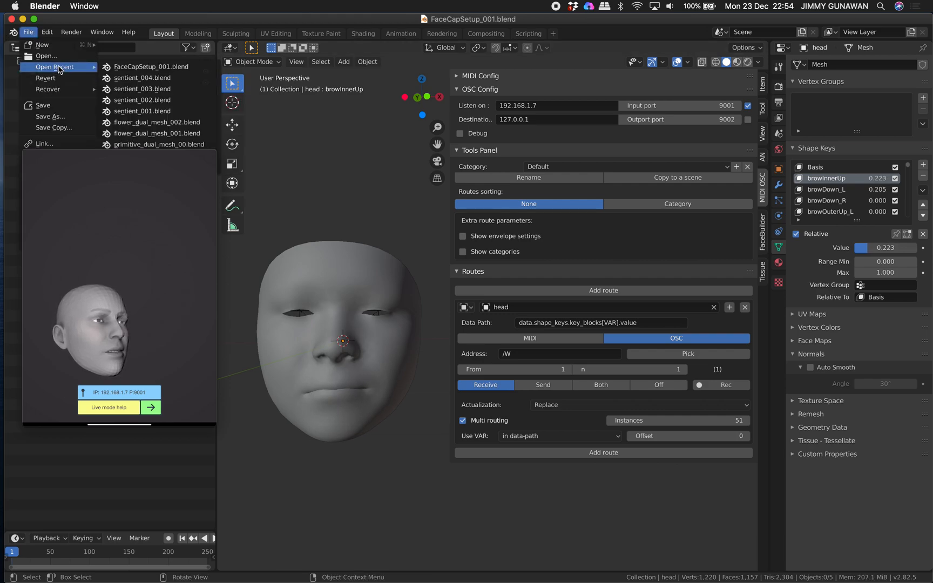
mouse_move(154, 78)
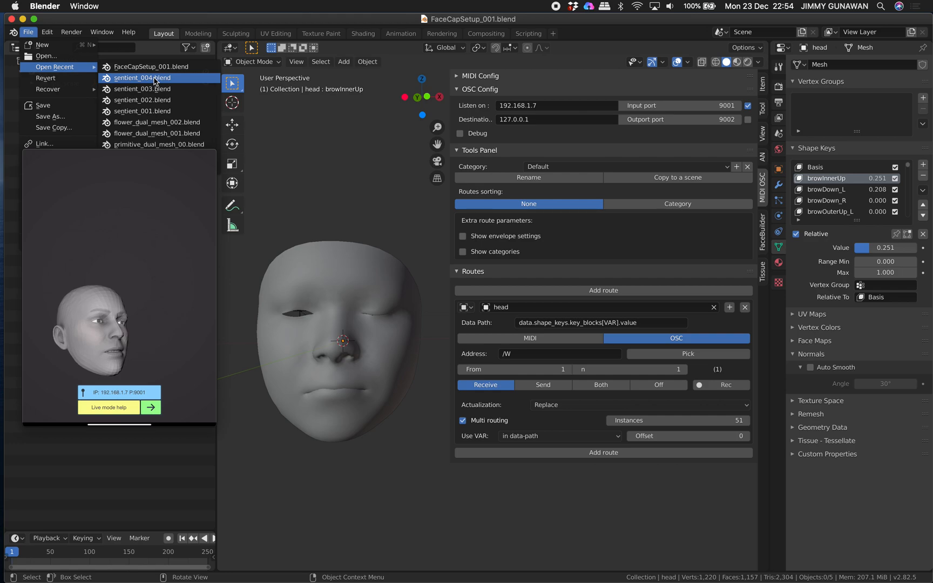
left_click(143, 78)
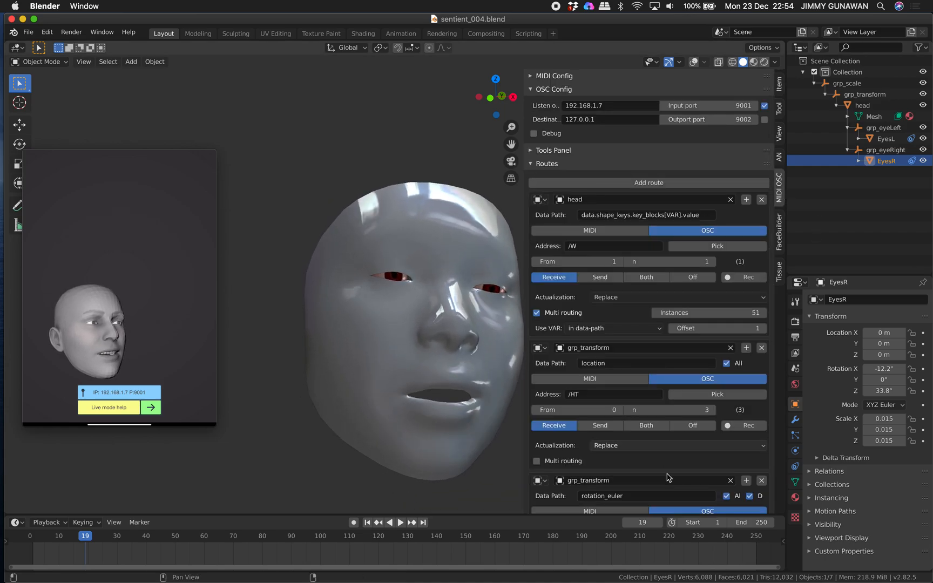
scroll("down", 3)
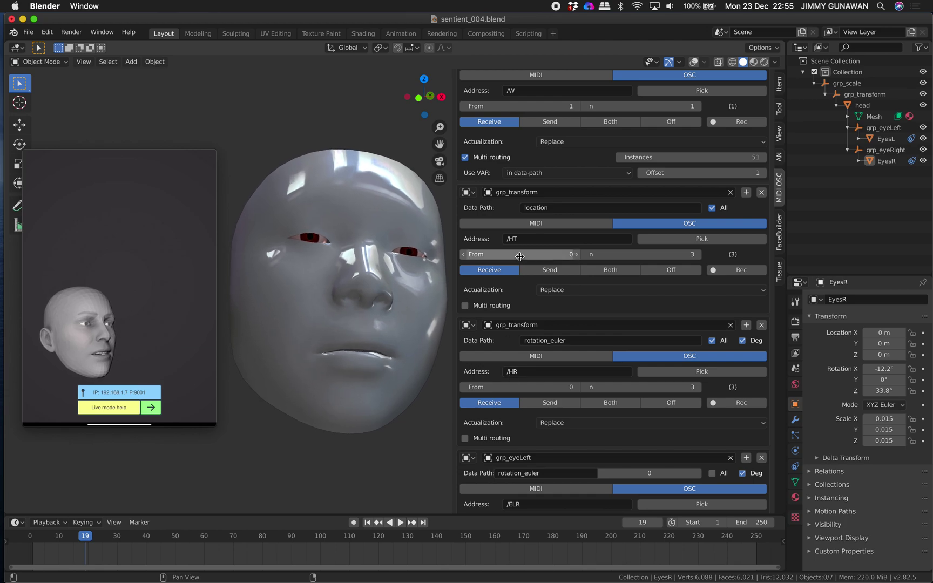
scroll("down", 3)
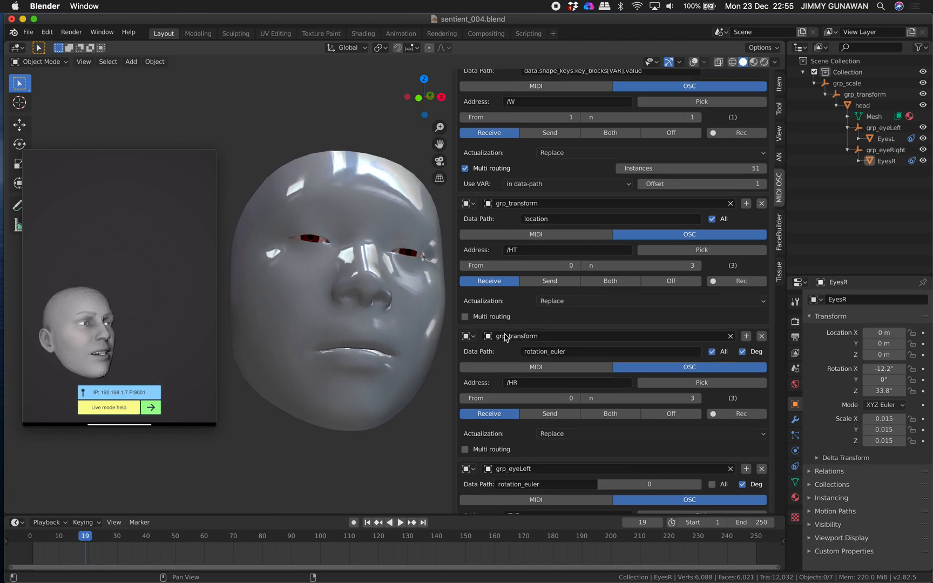
scroll("down", 3)
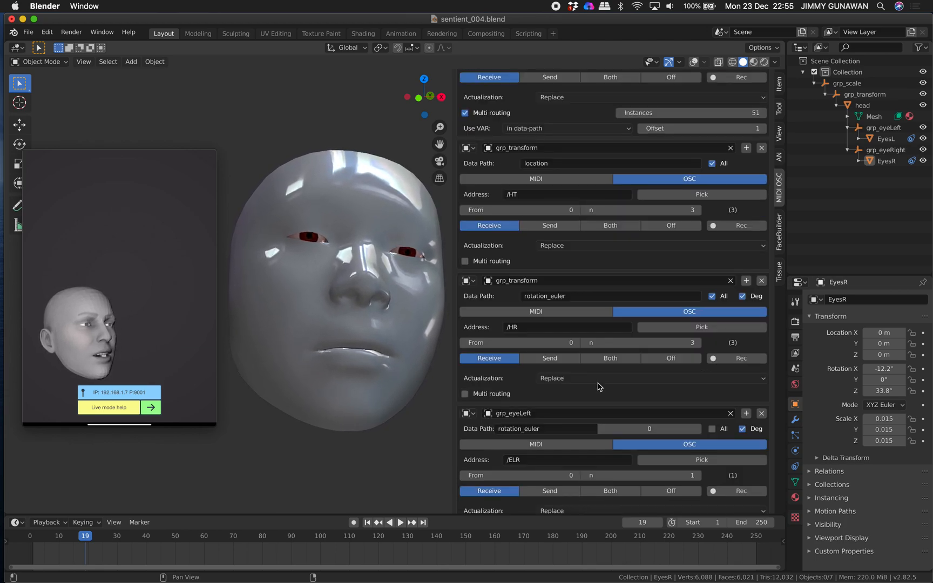
scroll("down", 3)
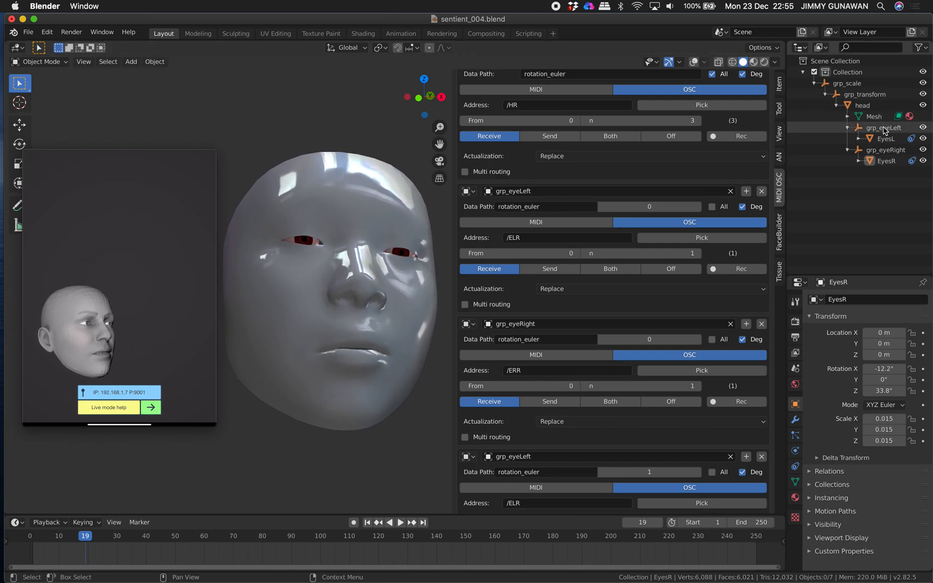
left_click(885, 161)
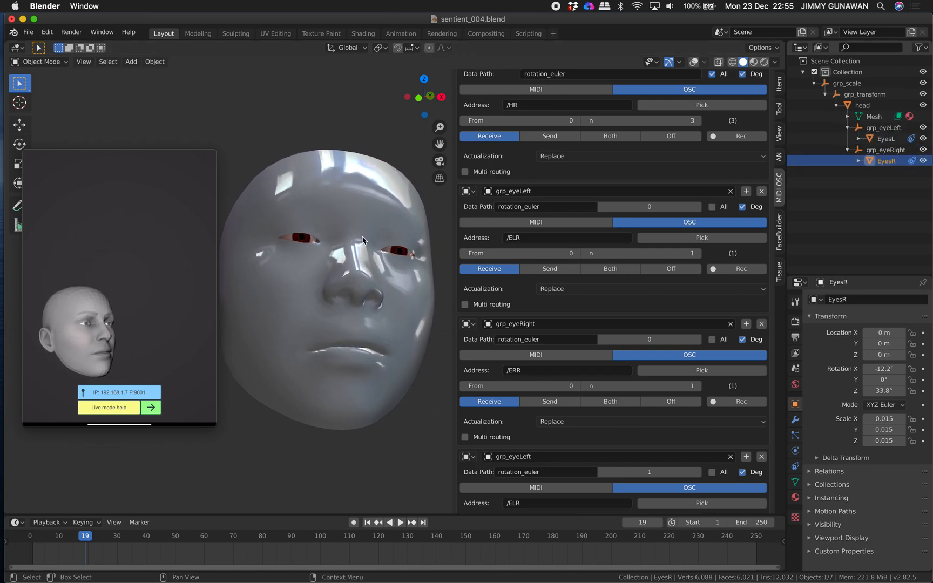